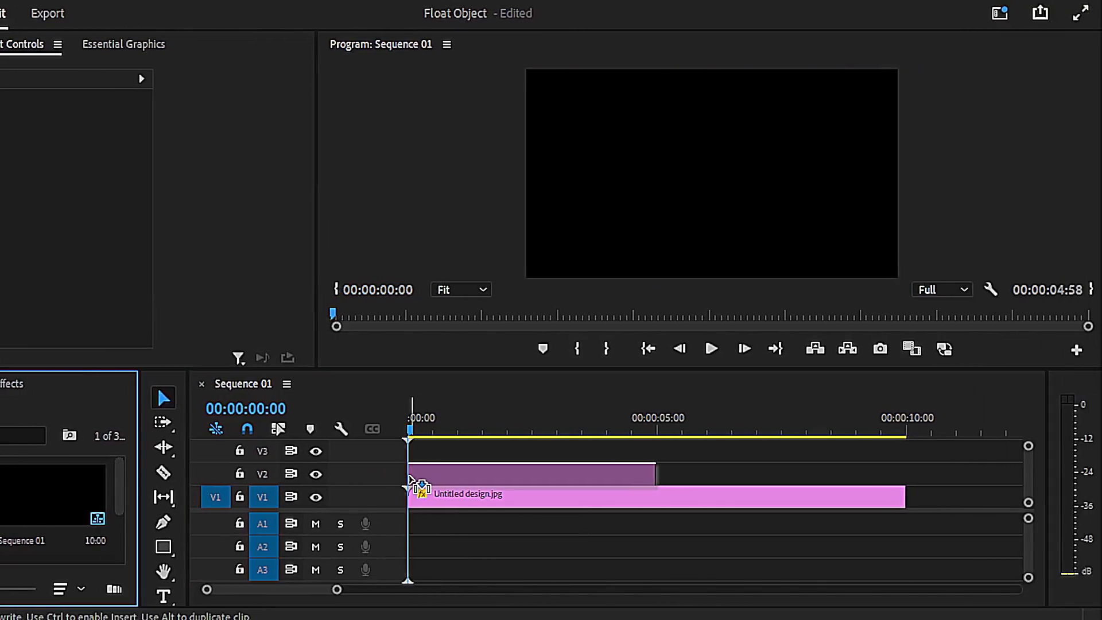
Bring up Speed/Duration for the image (2).png logo clip on V2 to enter 600.
right_click(532, 495)
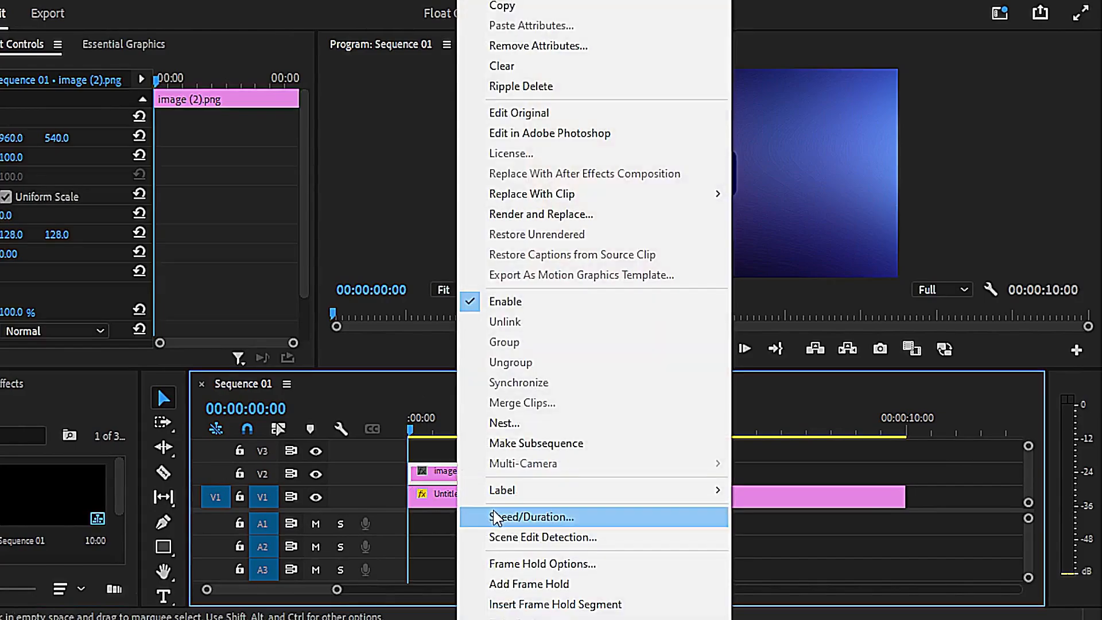
left_click(532, 517)
type("600")
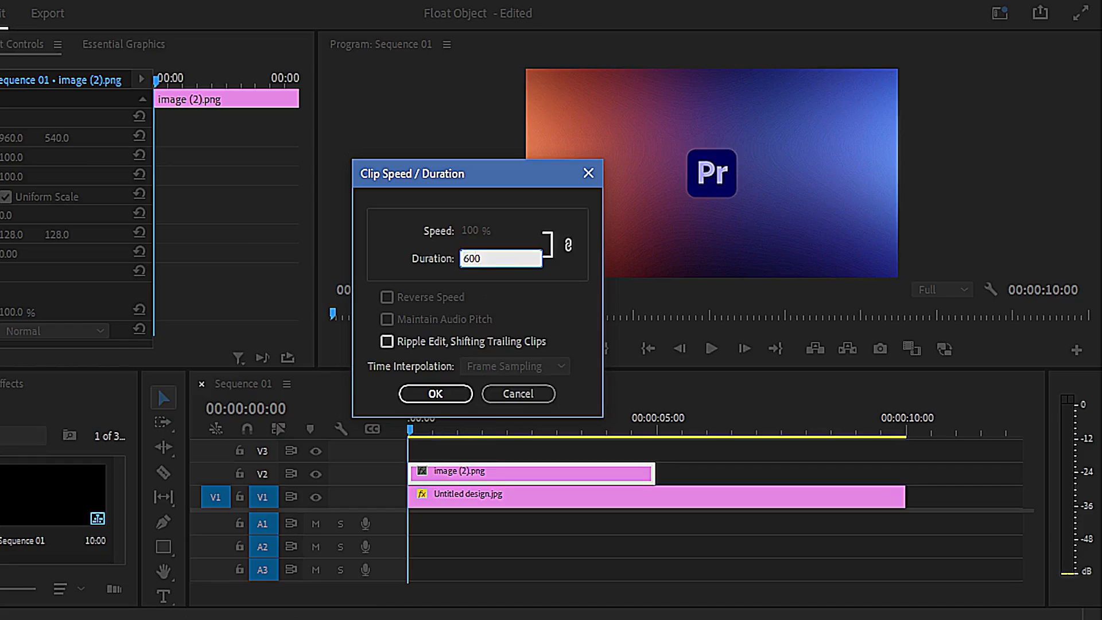
Confirm the 600 duration, enable Position keyframing on the logo, and move to 00:00:01:30.
left_click(435, 393)
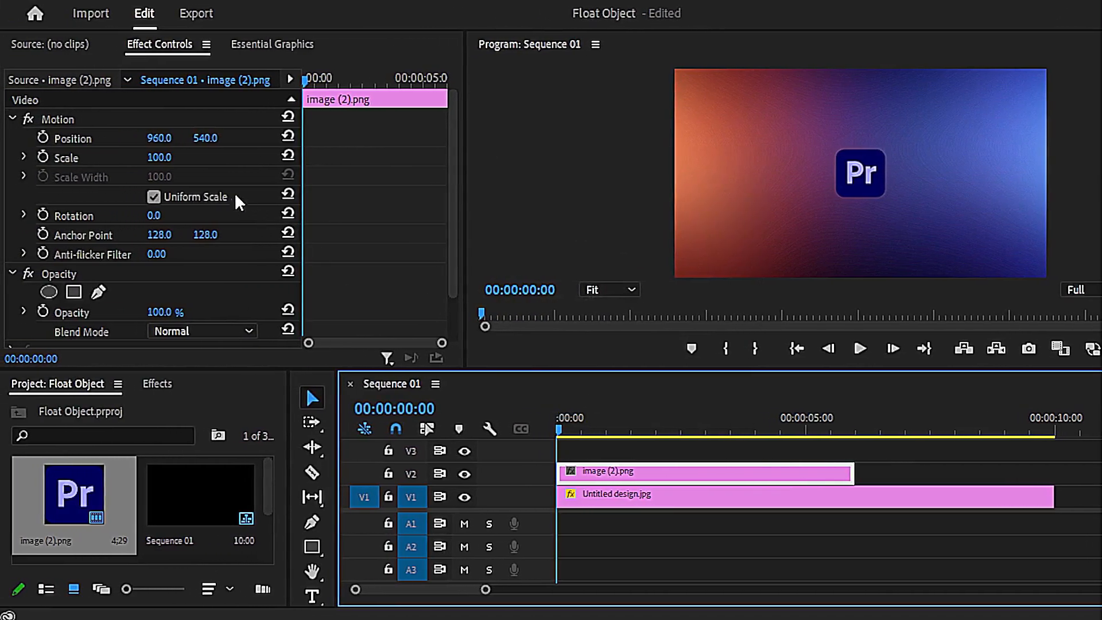
left_click(72, 137)
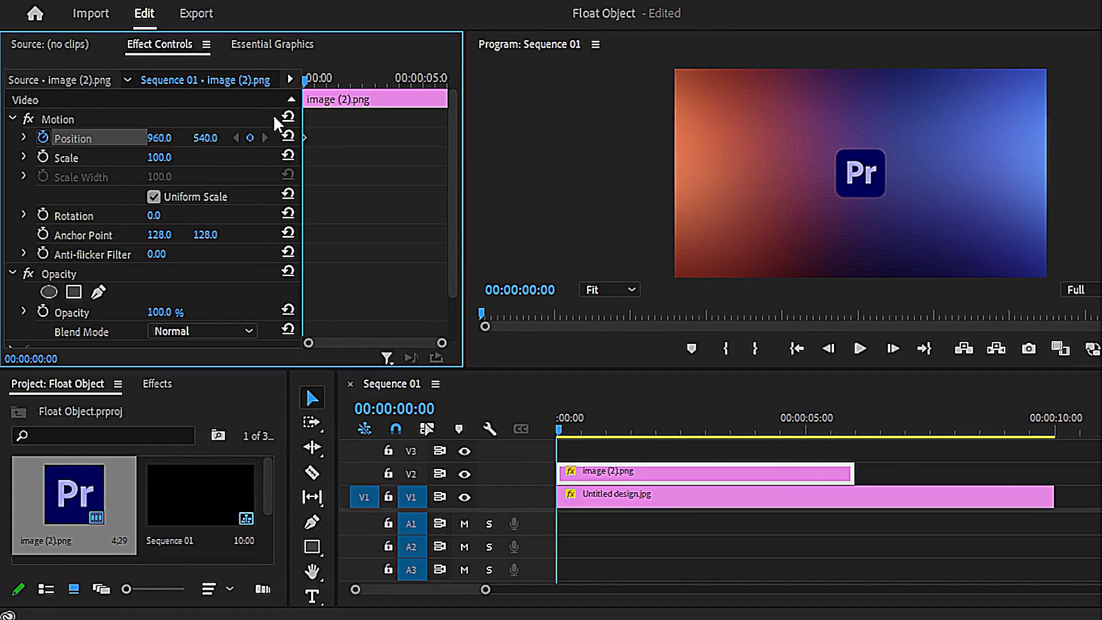
left_click(594, 417)
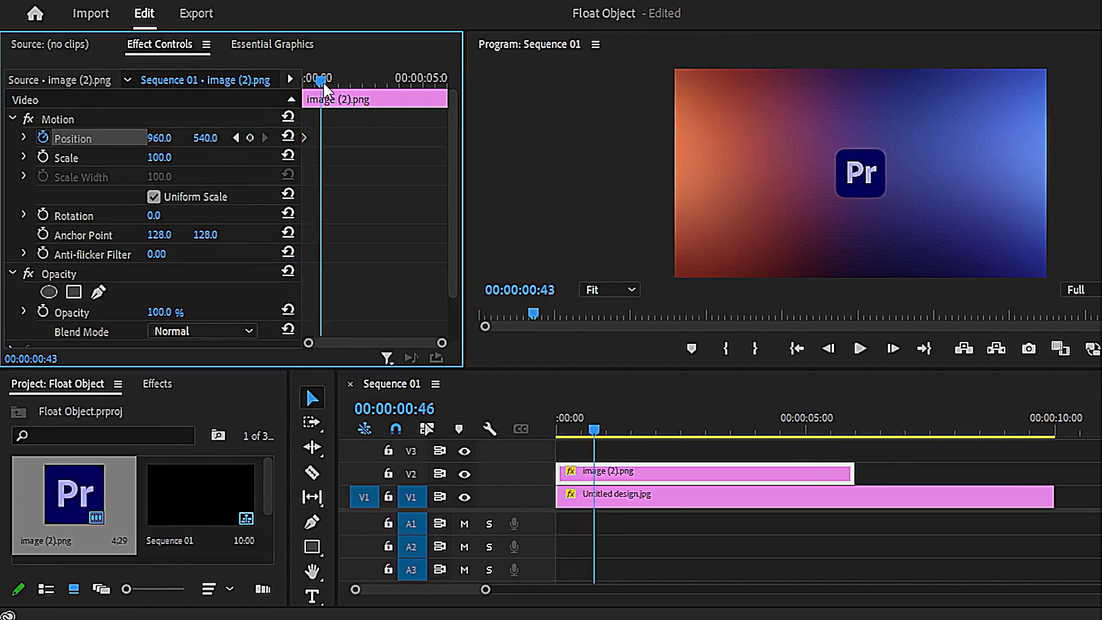
left_click(630, 429)
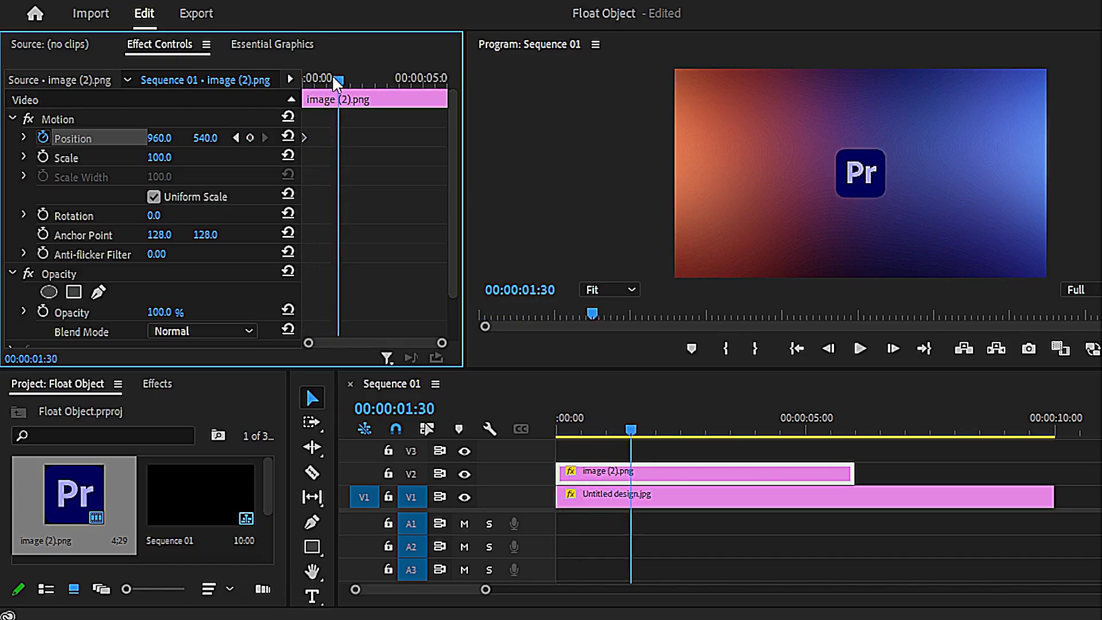
Set the logo's vertical Position to 580, then edit it again for the next alternating keyframe.
double_click(204, 138)
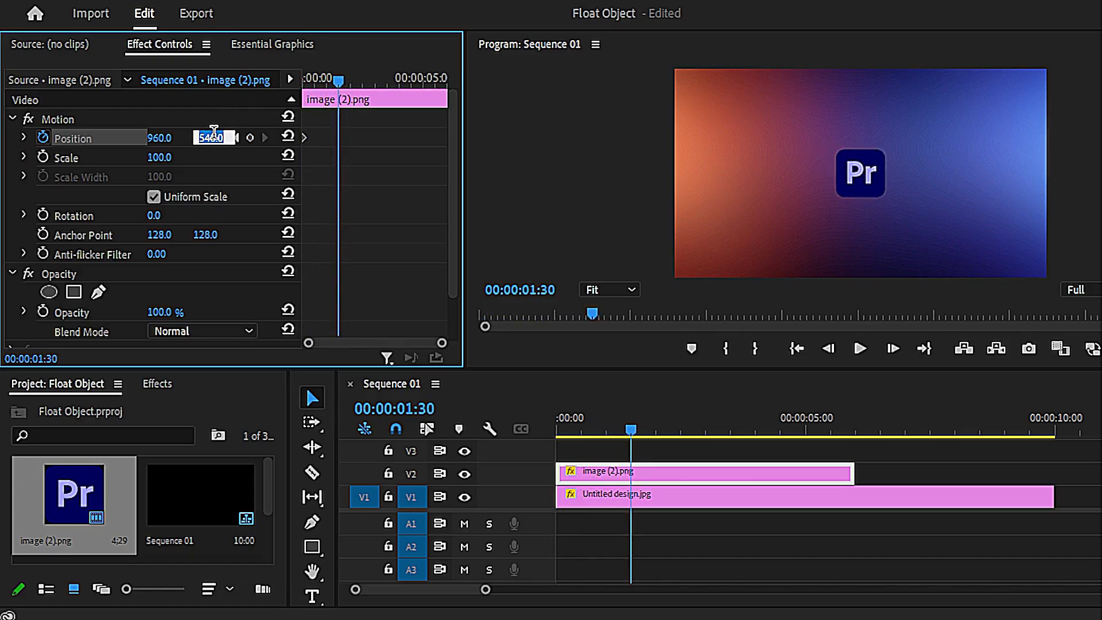
type("580")
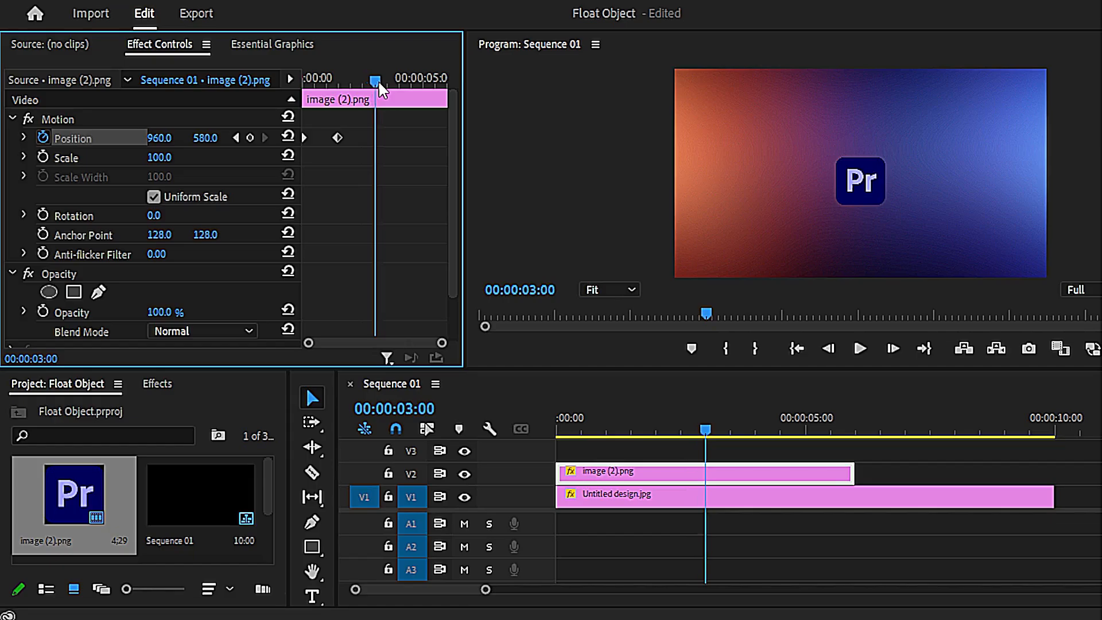
double_click(204, 138)
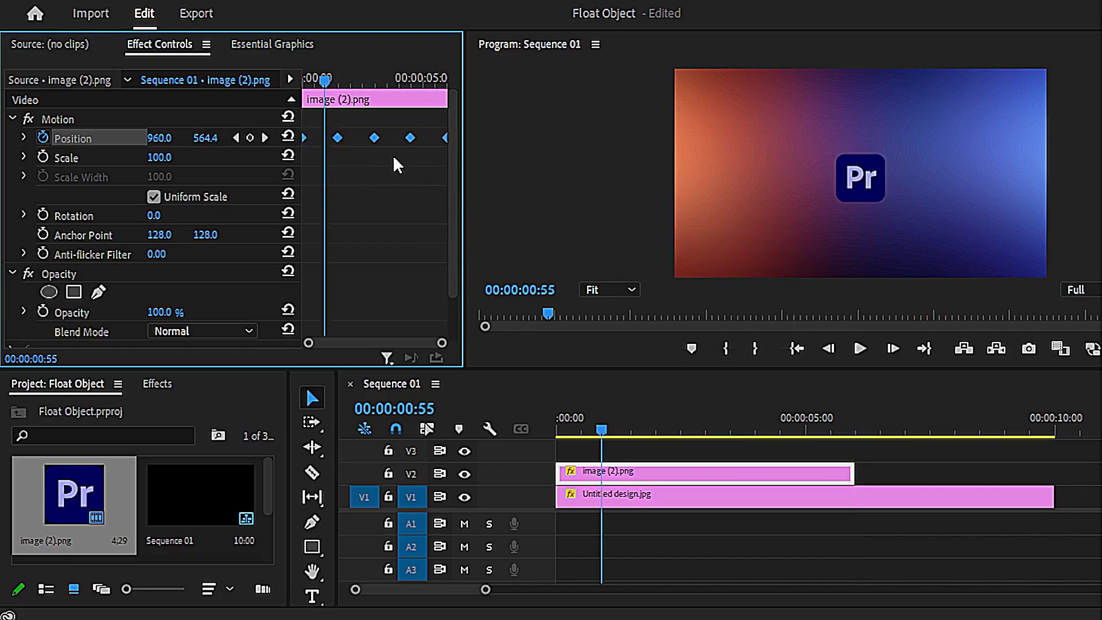
Apply Ease Out then Ease In temporal interpolation to the logo's Position keyframes.
right_click(410, 138)
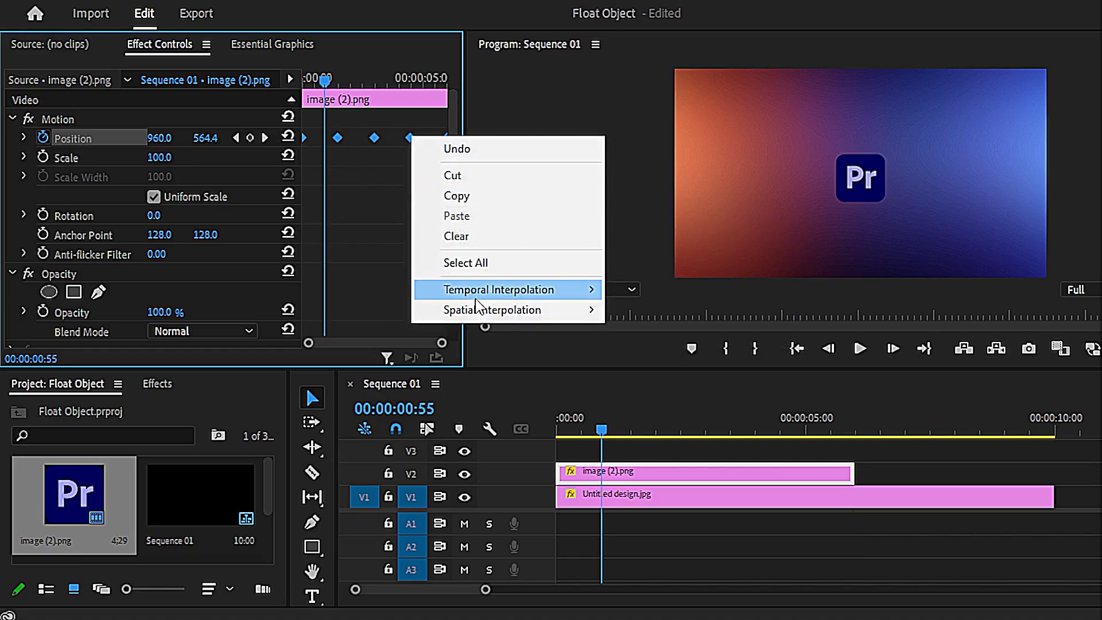
left_click(498, 290)
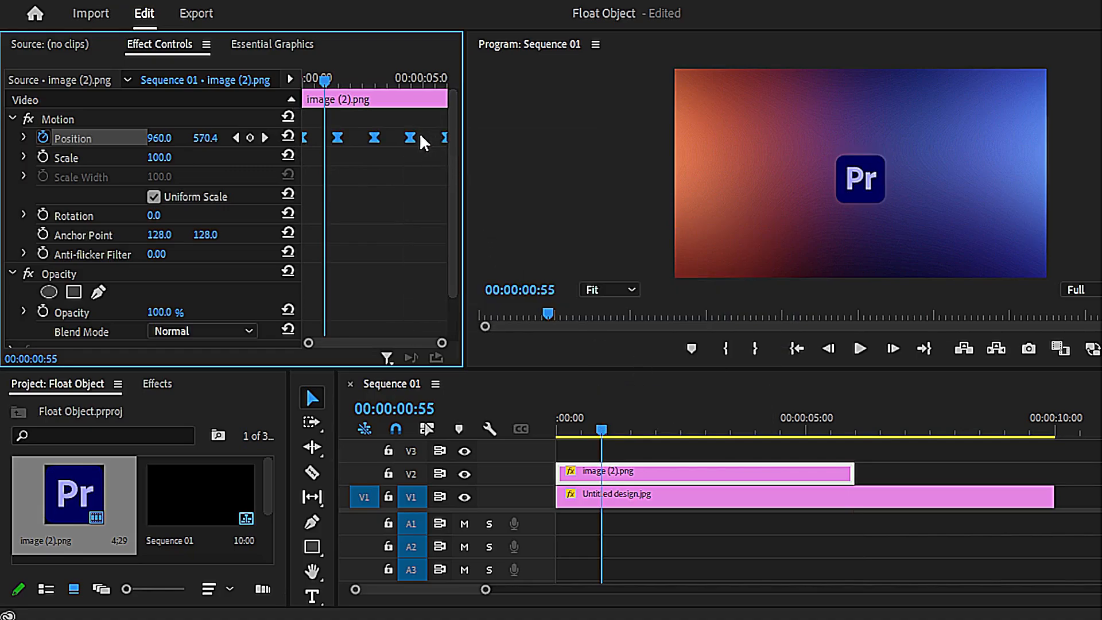
right_click(409, 138)
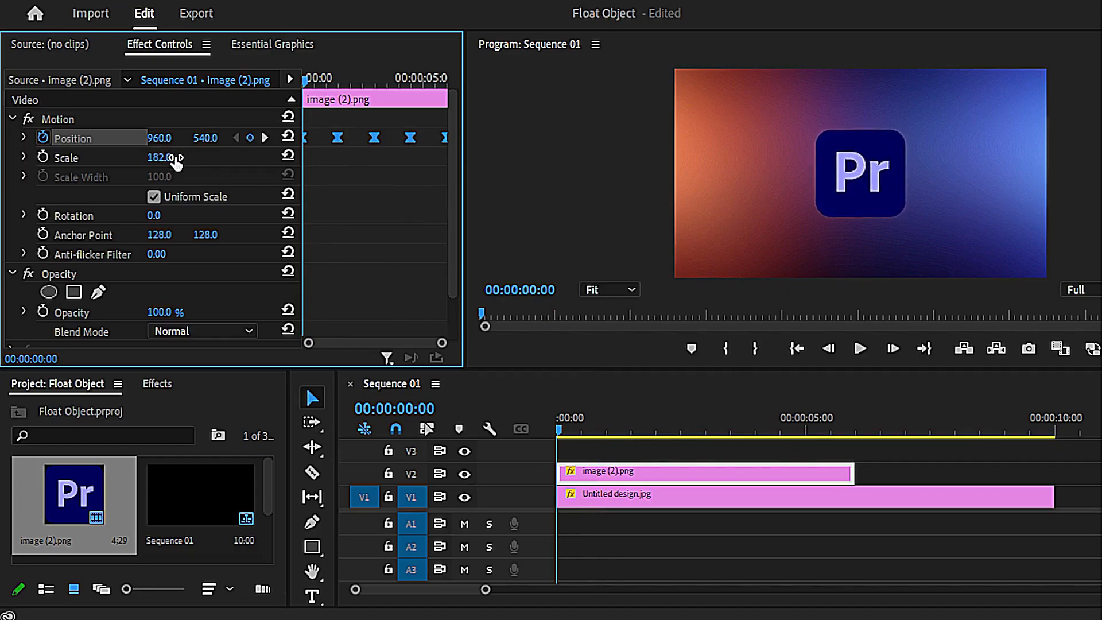
Play back the sequence to preview the enlarged logo's floating animation.
left_click(859, 348)
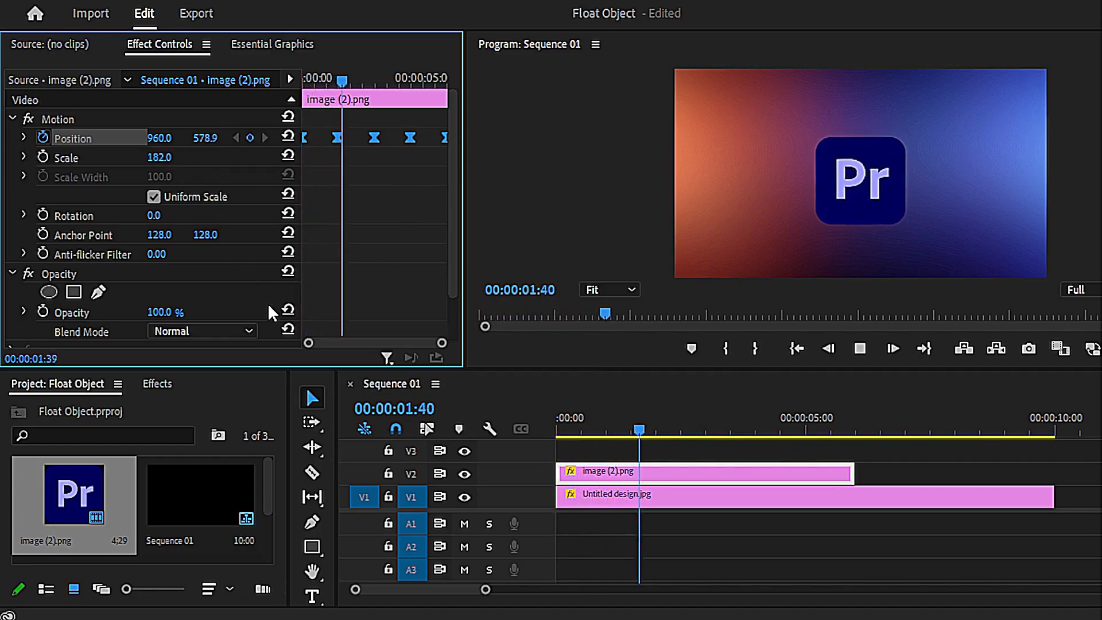